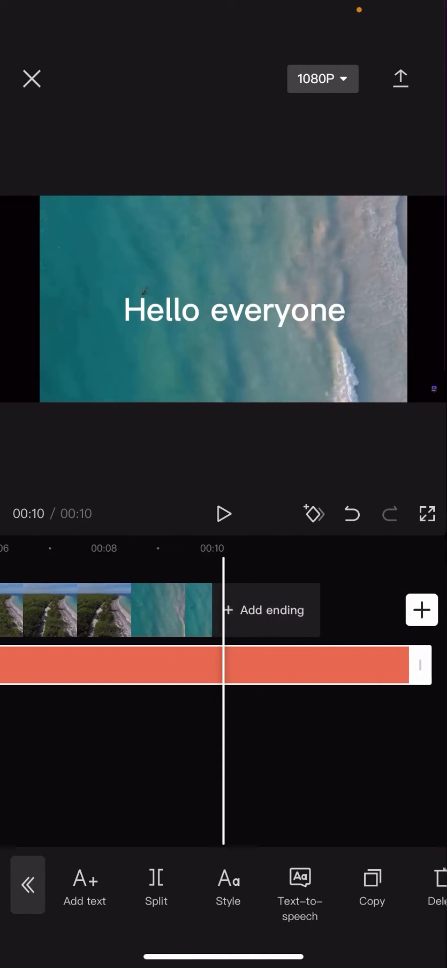
Extend the 'Hello everyone' text across the full 10-second beach clip and return to 00:00.
left_click(236, 312)
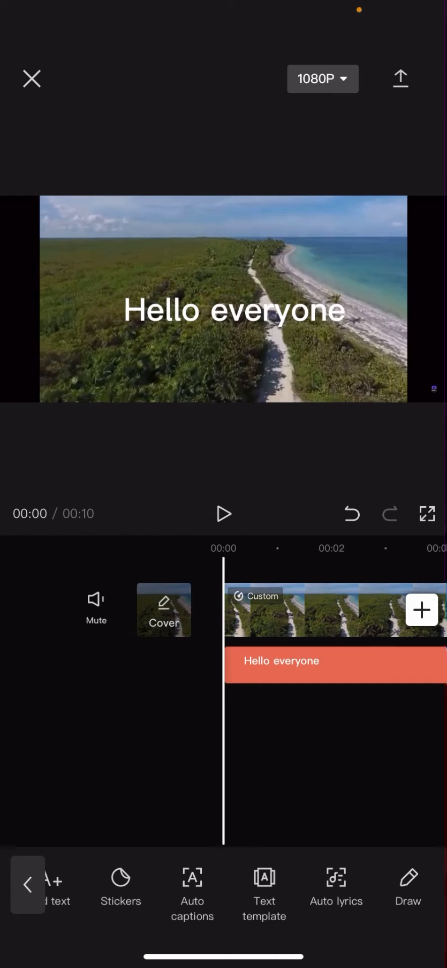
Copy the 'Hello everyone' text onto a second track beneath the original and select the duplicate.
left_click(282, 664)
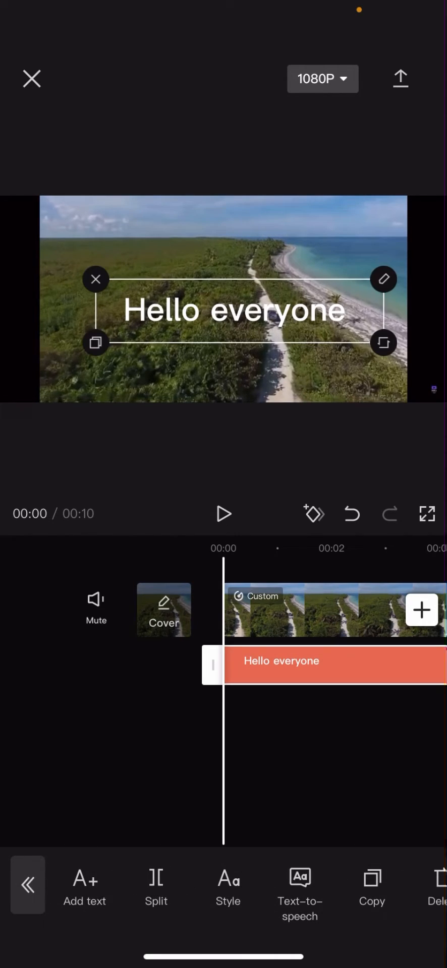
left_click(371, 880)
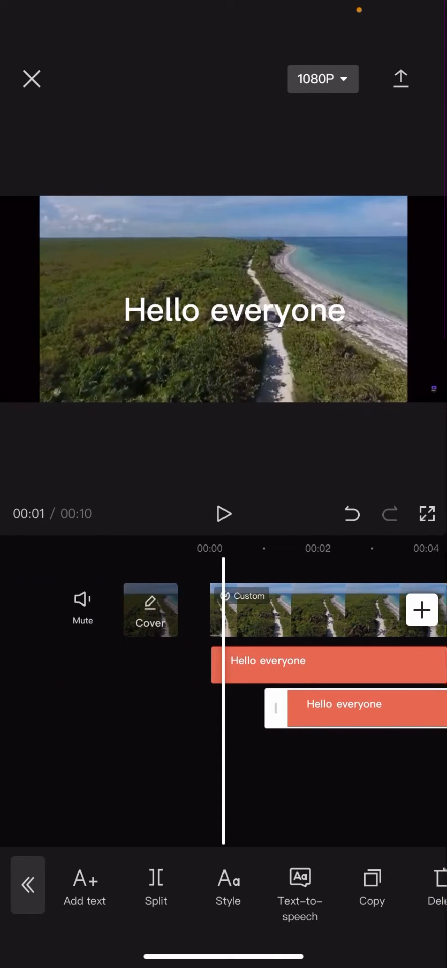
left_click(345, 708)
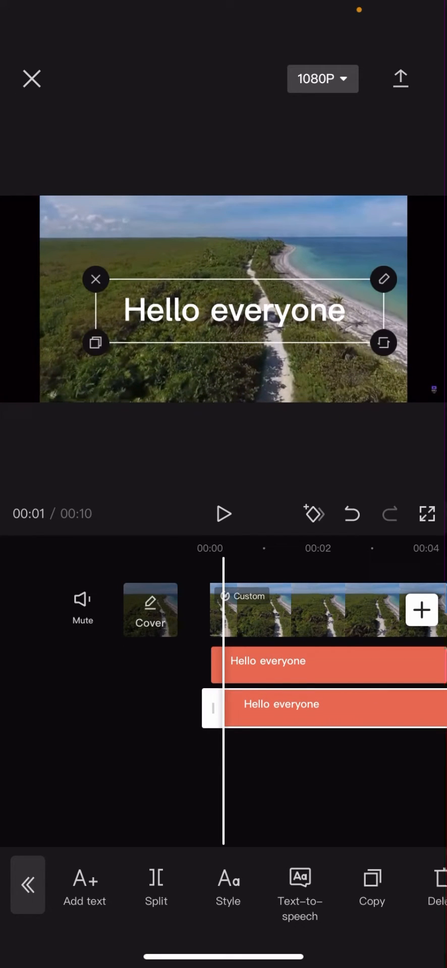